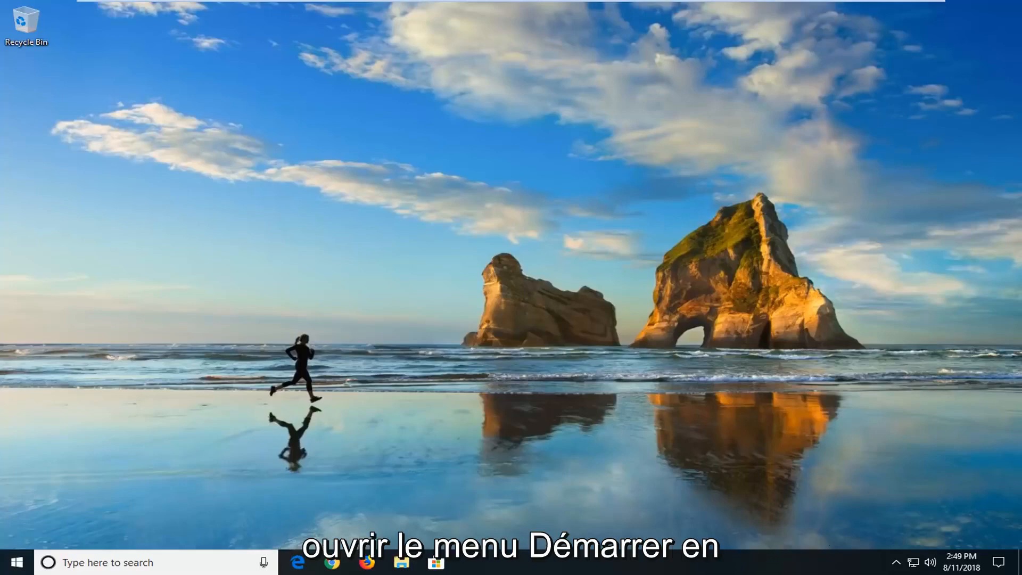
# Step: Search Start for 'cmd' and launch Command Prompt with Run as administrator
pyautogui.click(16, 562)
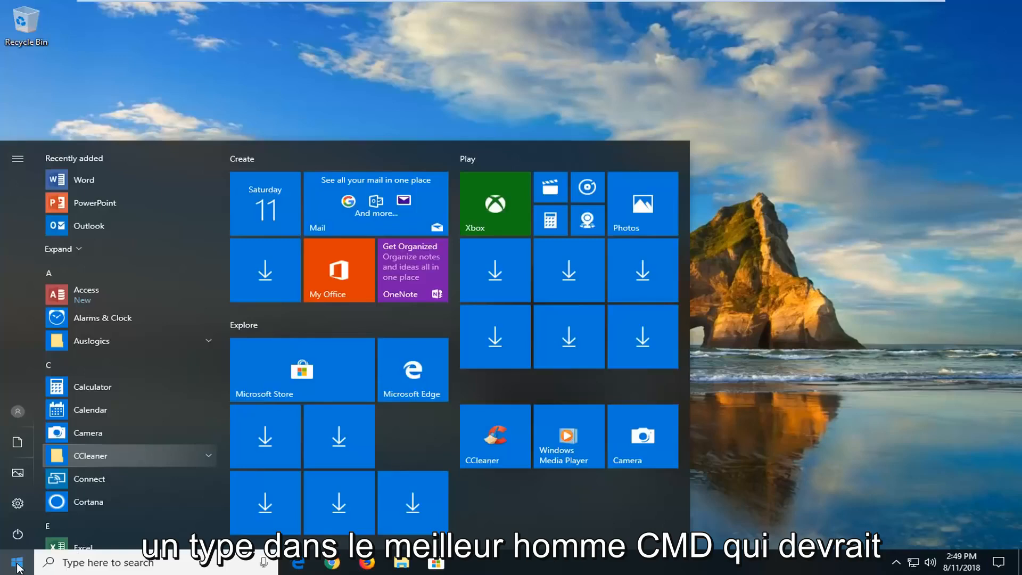
pyautogui.write('cmd')
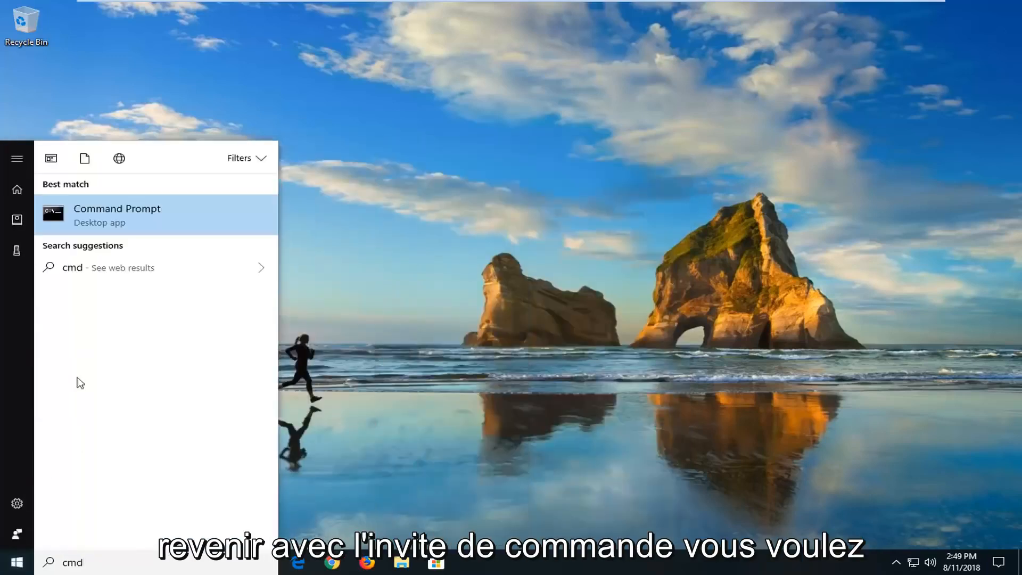
pyautogui.rightClick(117, 215)
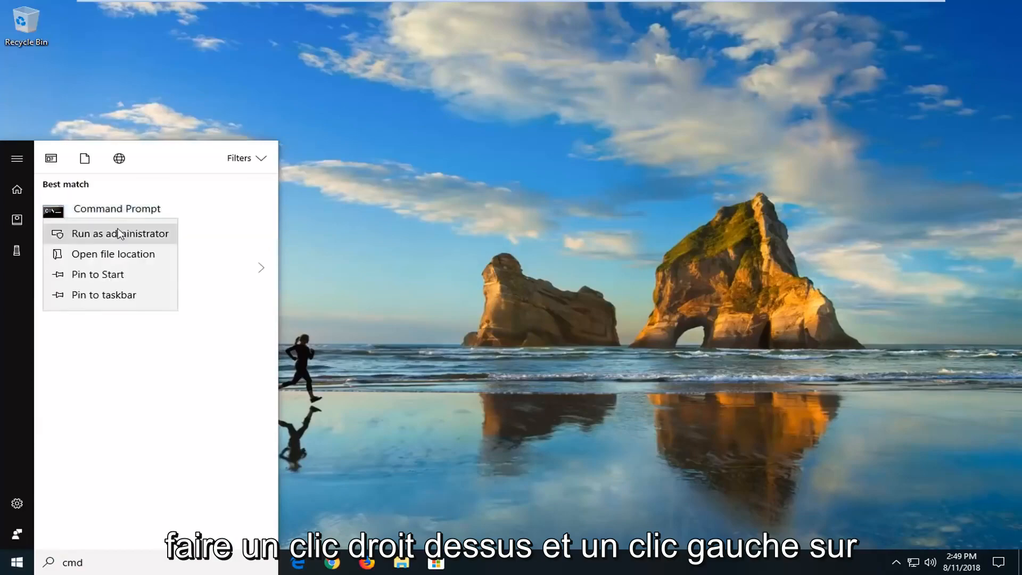
pyautogui.click(120, 233)
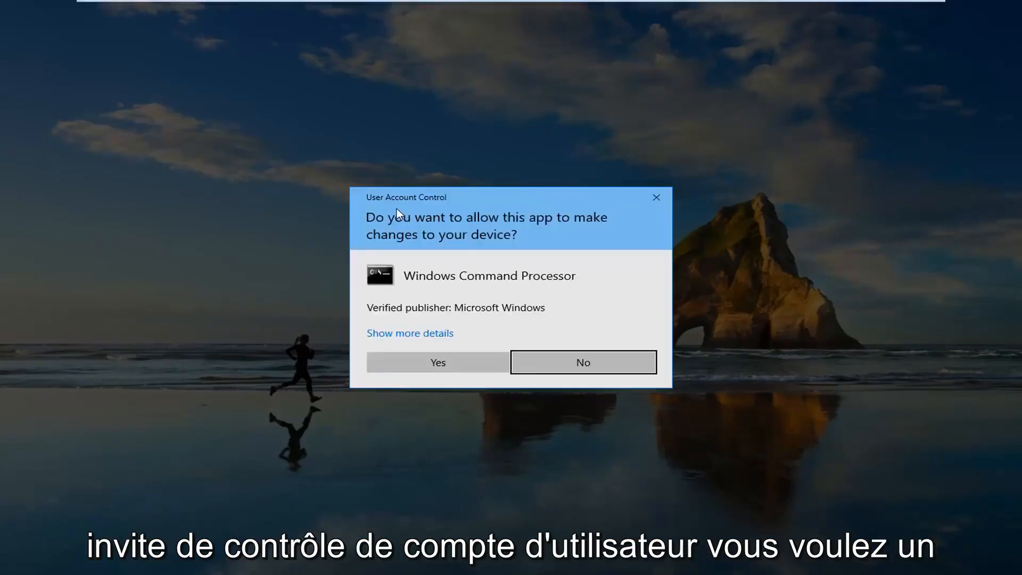
# Step: Confirm the UAC prompt and enter 'slmgr -rearm' in the elevated Command Prompt
pyautogui.click(438, 362)
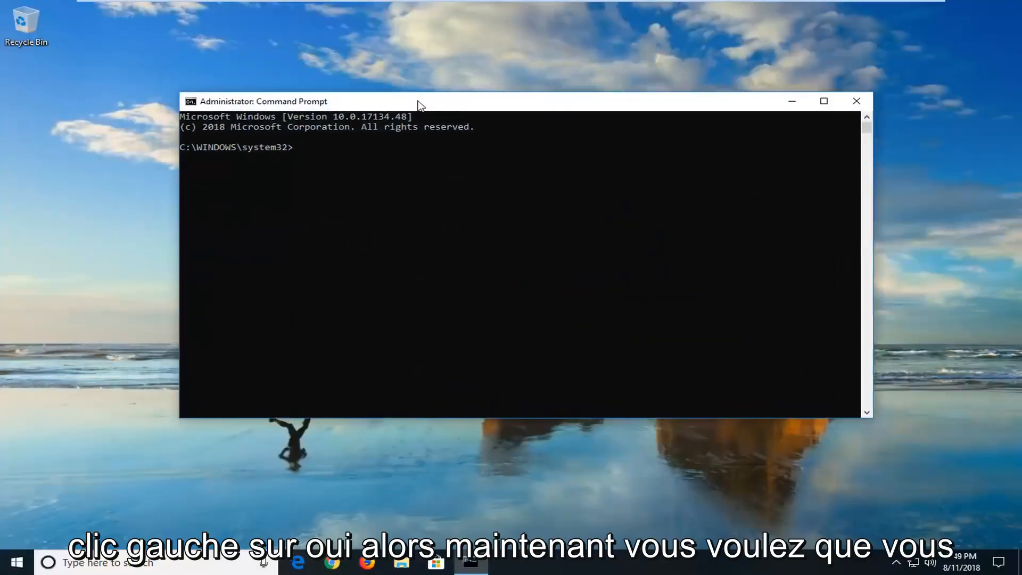
pyautogui.write('sl')
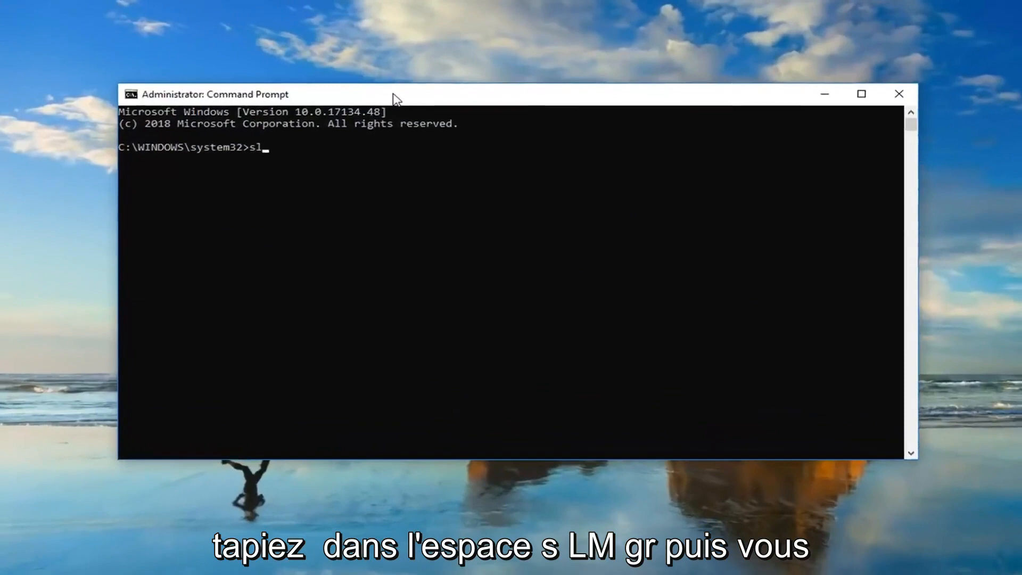
pyautogui.write('mgr')
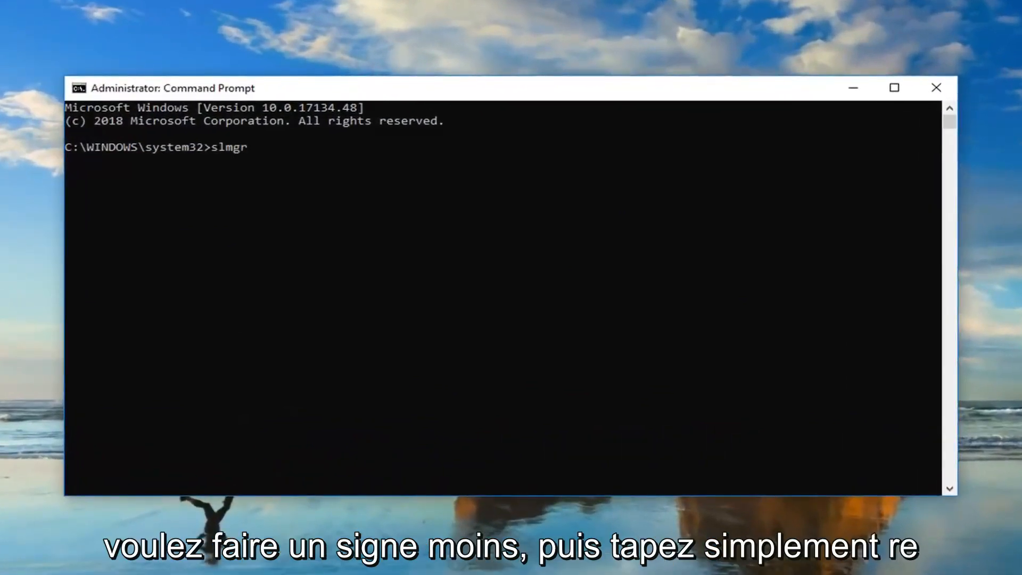
pyautogui.write('-')
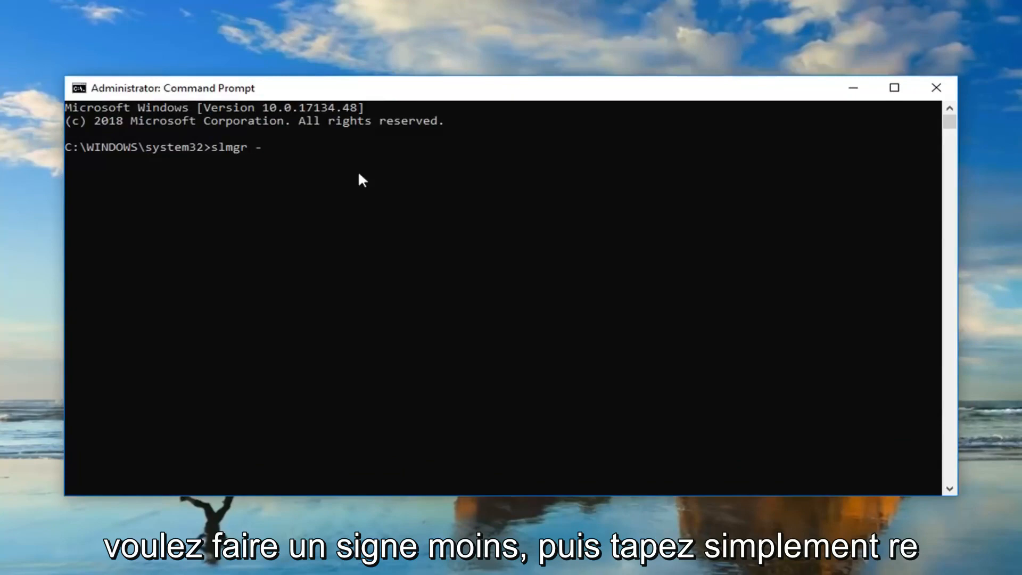
pyautogui.write('re')
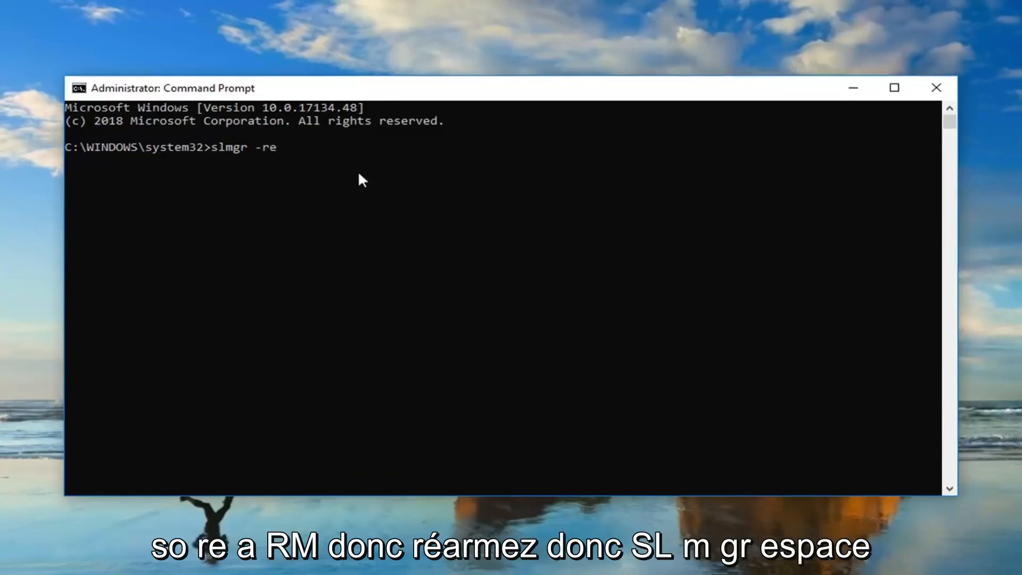
pyautogui.write('ar')
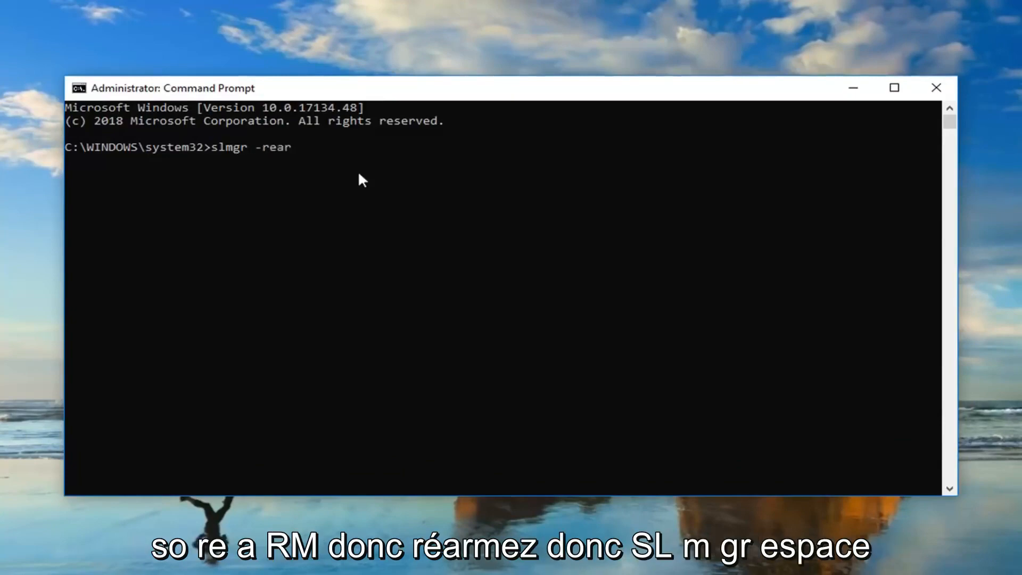
pyautogui.write('m')
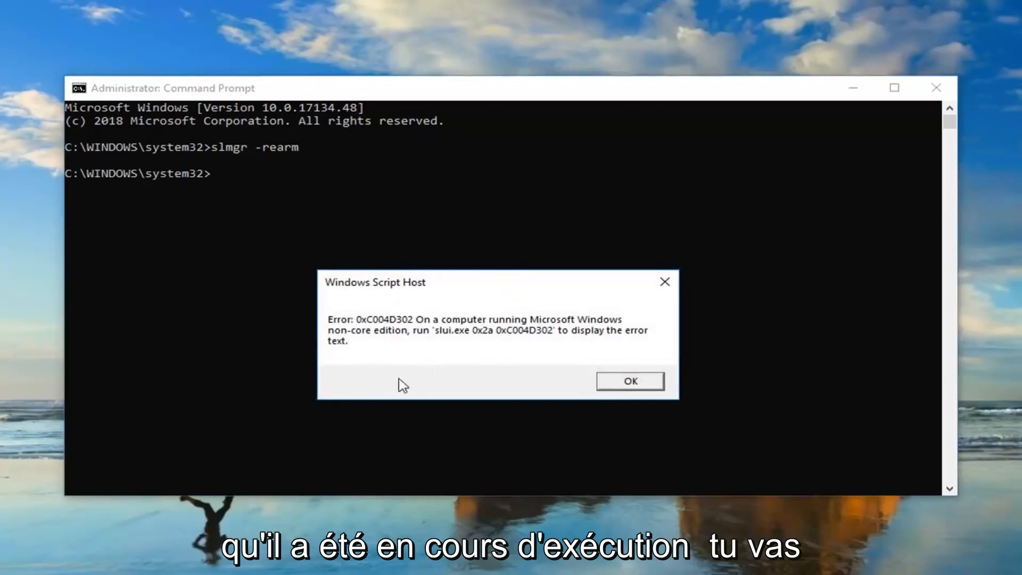
pyautogui.moveTo(352, 352)
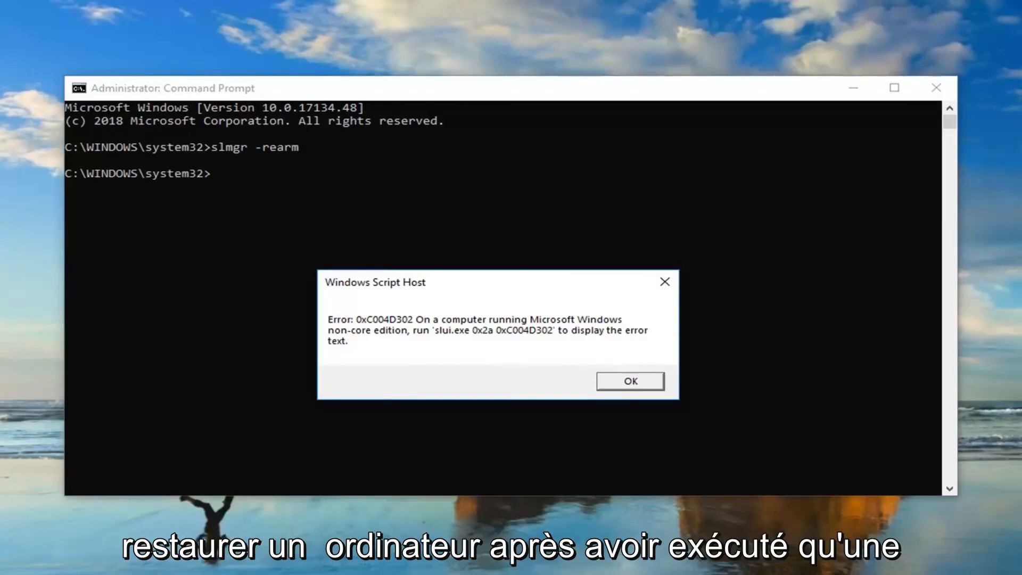
# Step: Dismiss the rearm error and search Start for 'regedit' to launch Registry Editor
pyautogui.click(628, 381)
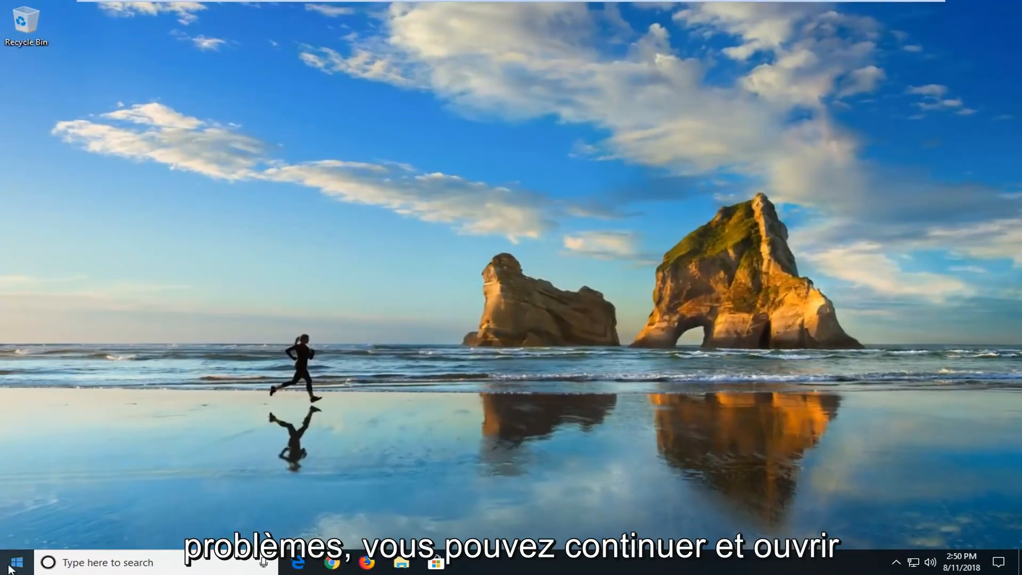
pyautogui.click(14, 562)
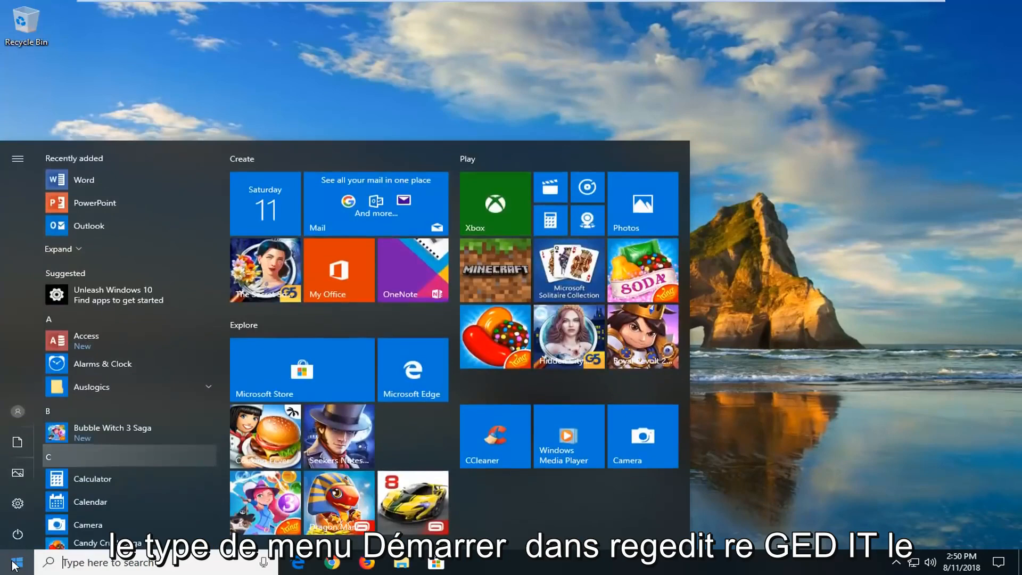
pyautogui.write('regedit')
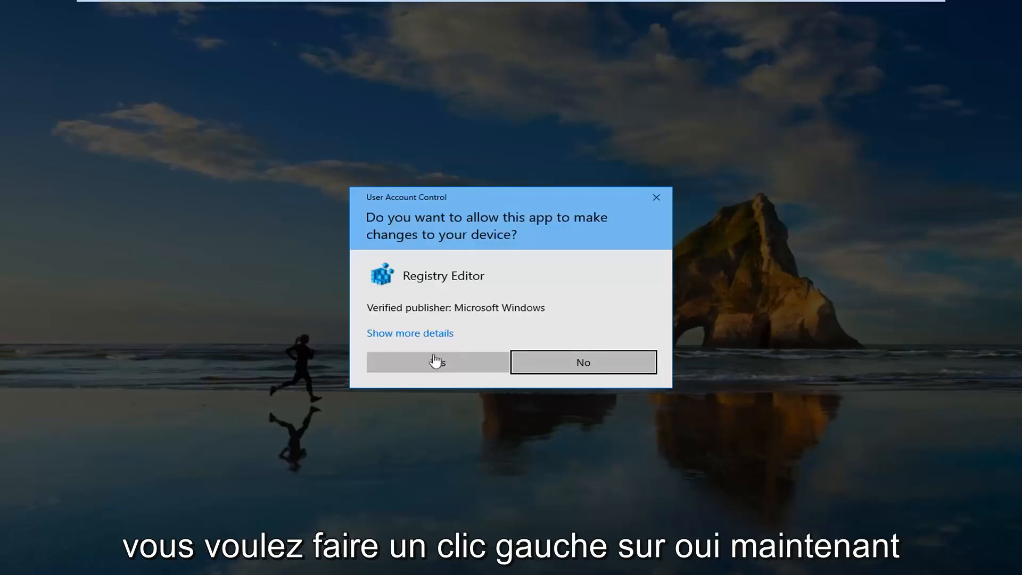
# Step: Confirm UAC for Registry Editor, view the File > Export backup dialog and close it unsaved
pyautogui.click(437, 362)
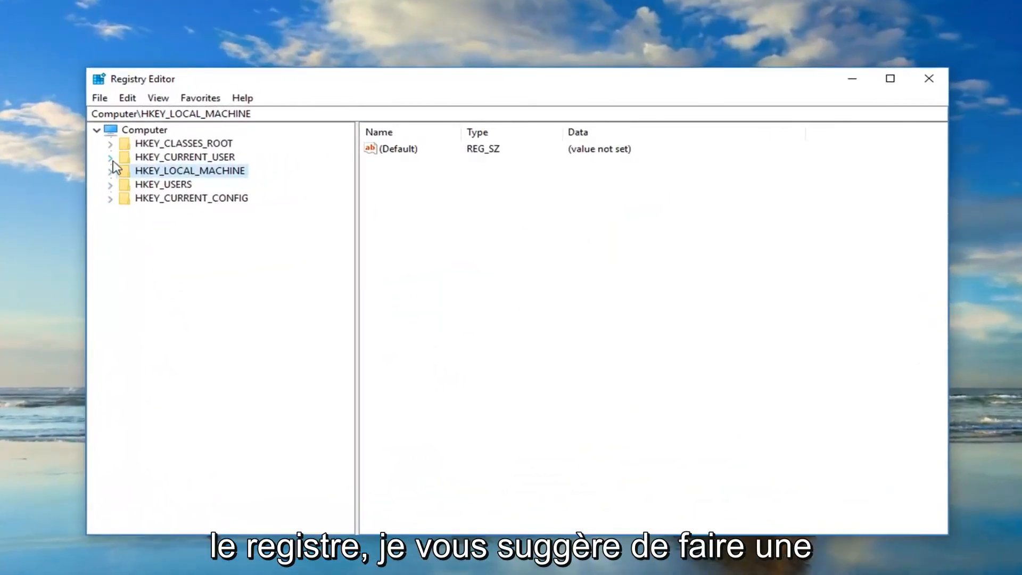
pyautogui.click(99, 98)
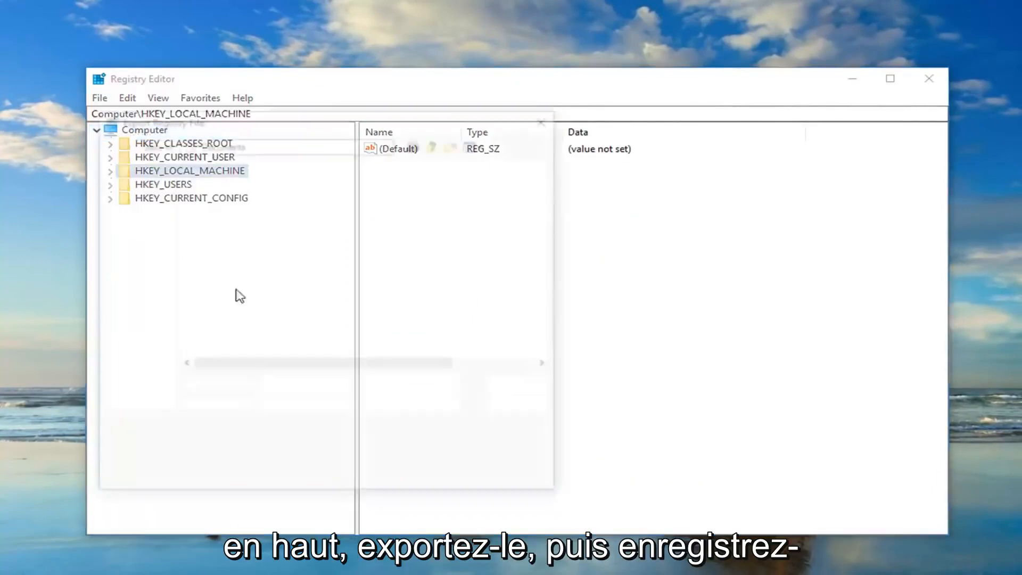
pyautogui.click(99, 98)
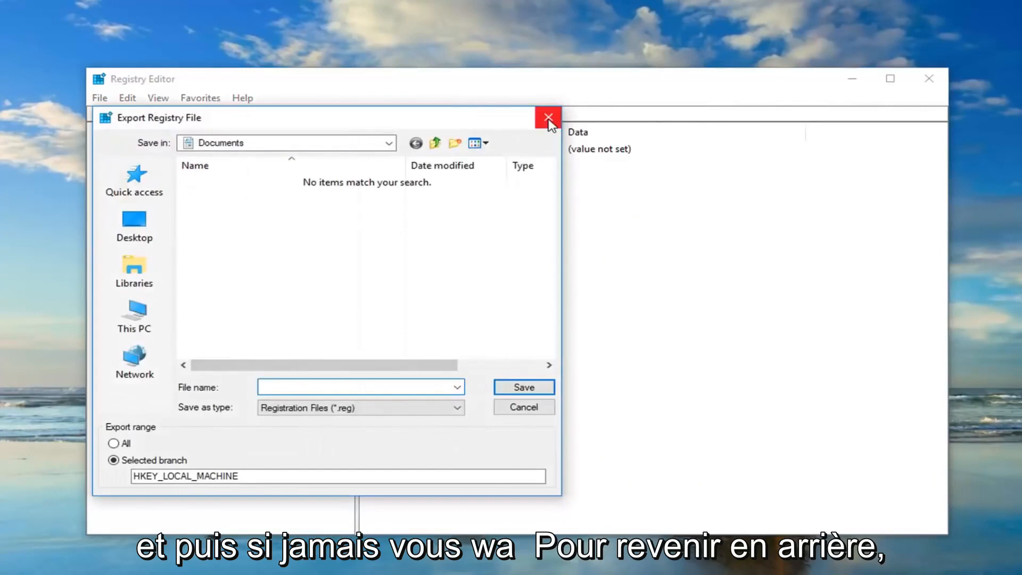
pyautogui.click(547, 117)
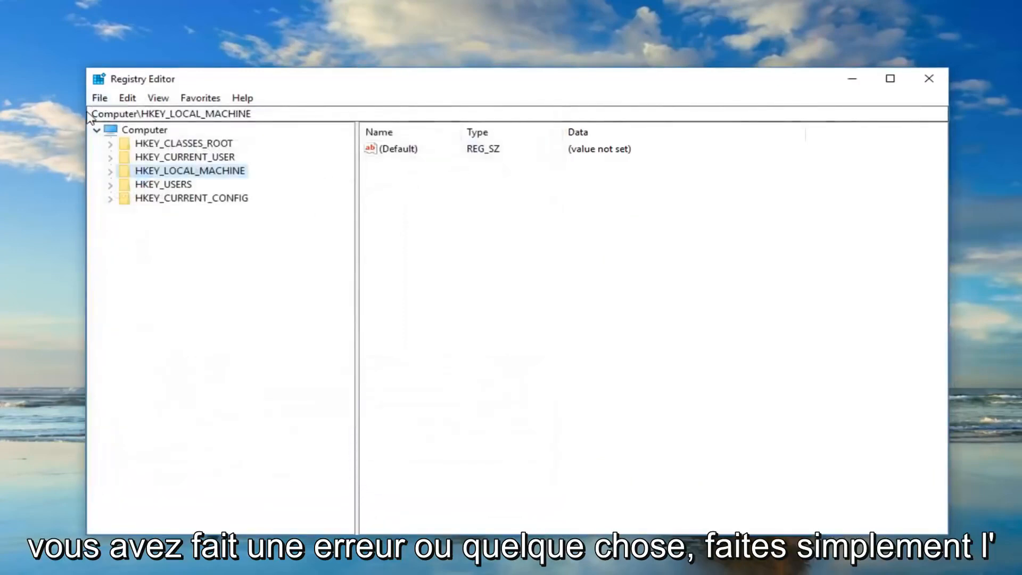
pyautogui.click(99, 98)
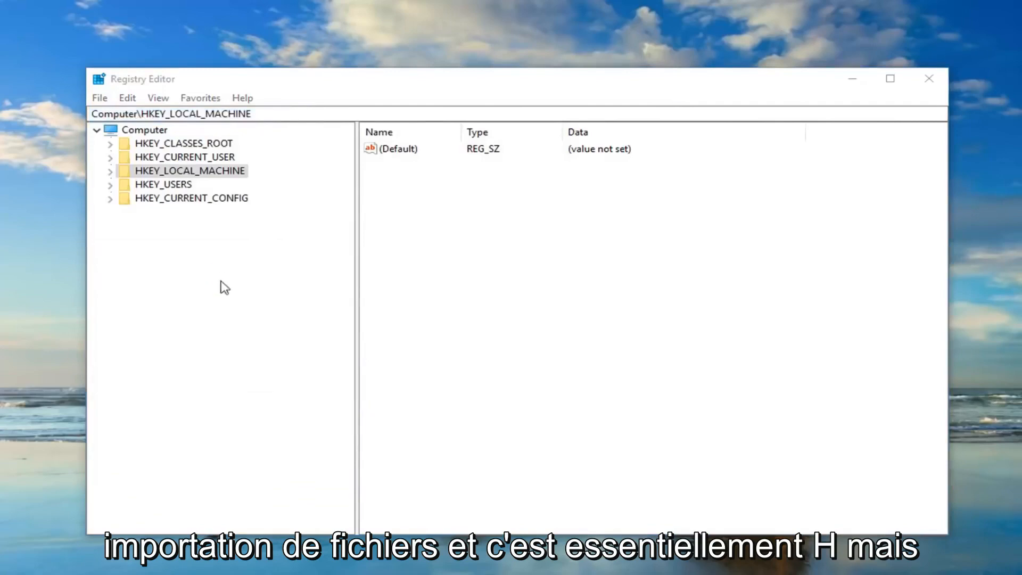
# Step: Expand HKEY_LOCAL_MACHINE > SOFTWARE > Microsoft > Windows NT and select CurrentVersion to list its values
pyautogui.click(98, 98)
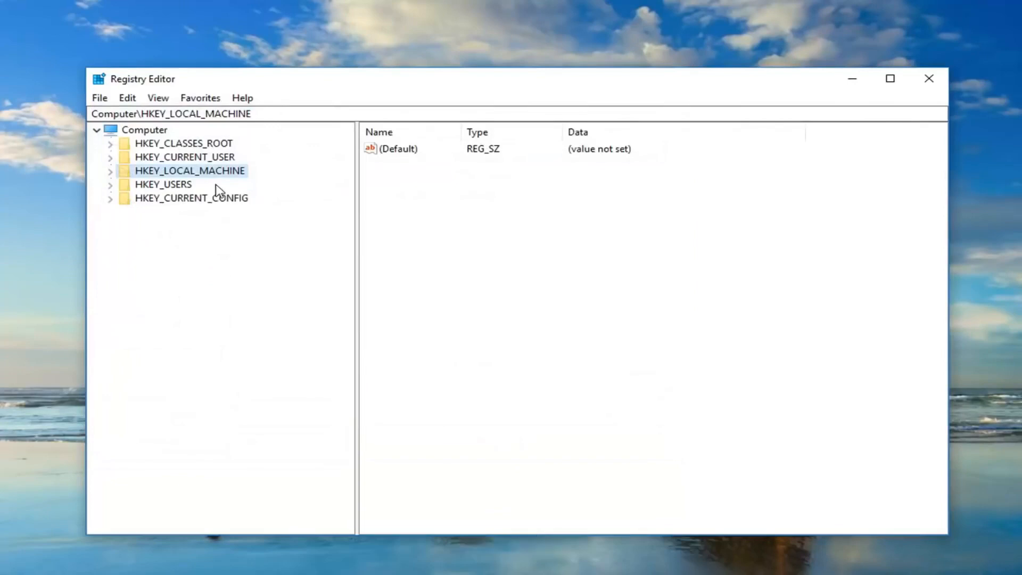
pyautogui.moveTo(198, 185)
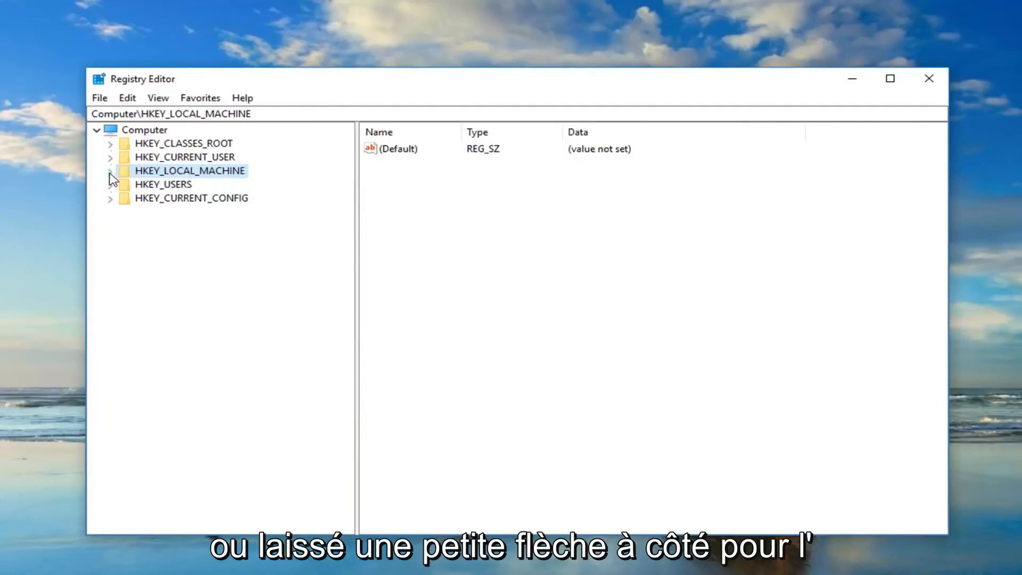
pyautogui.click(110, 171)
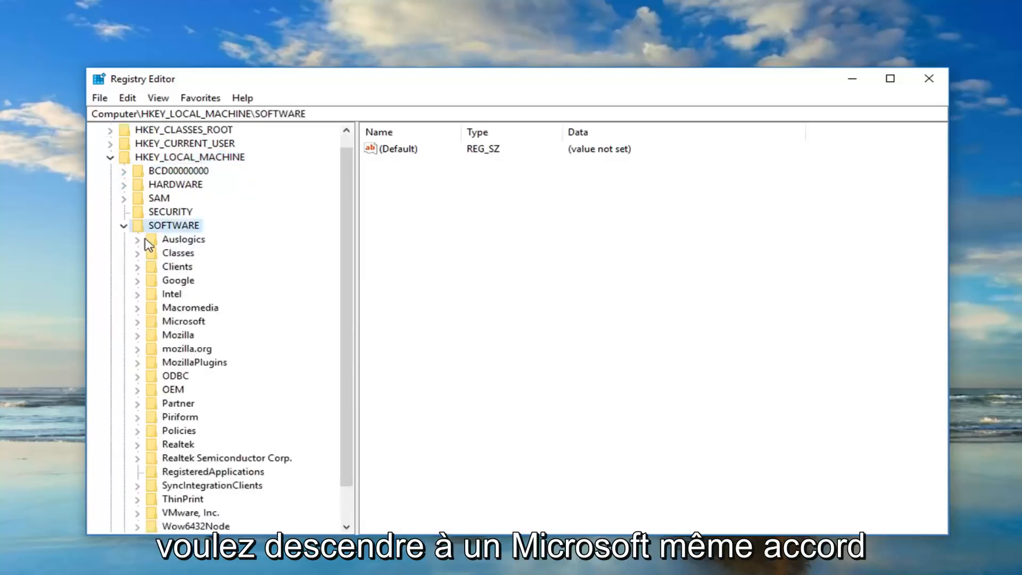
pyautogui.click(183, 320)
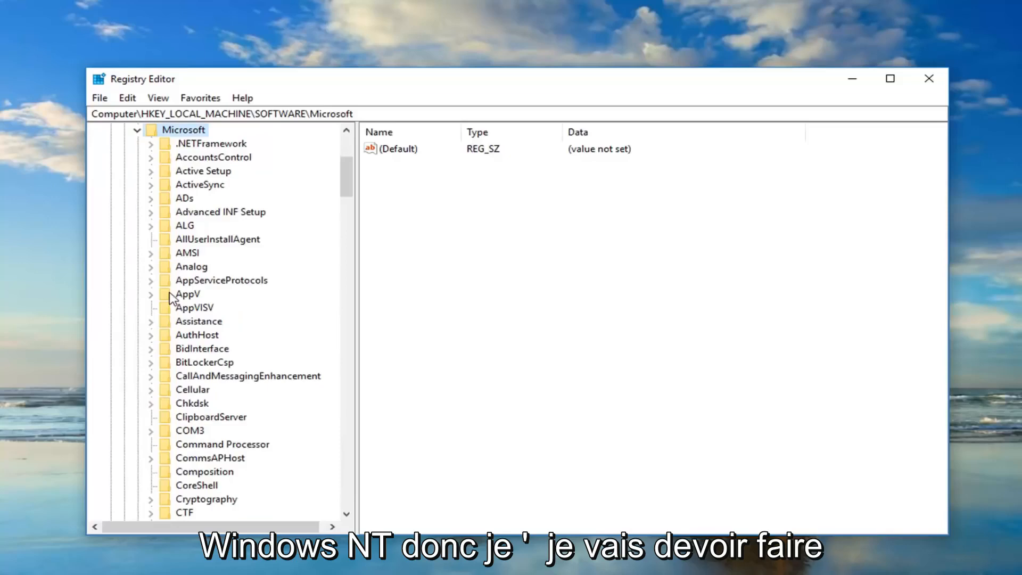
pyautogui.scroll(-3)
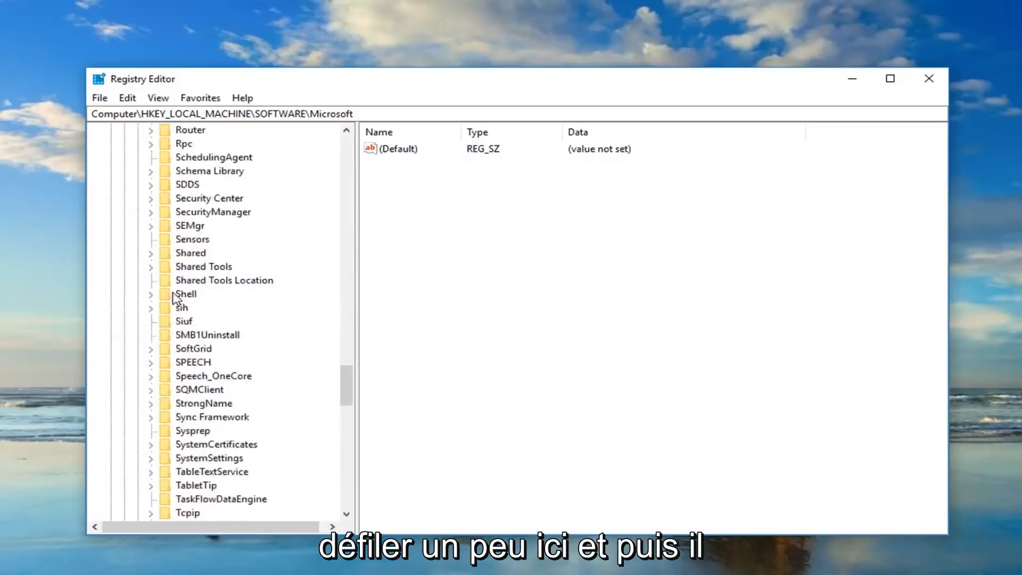
pyautogui.scroll(-3)
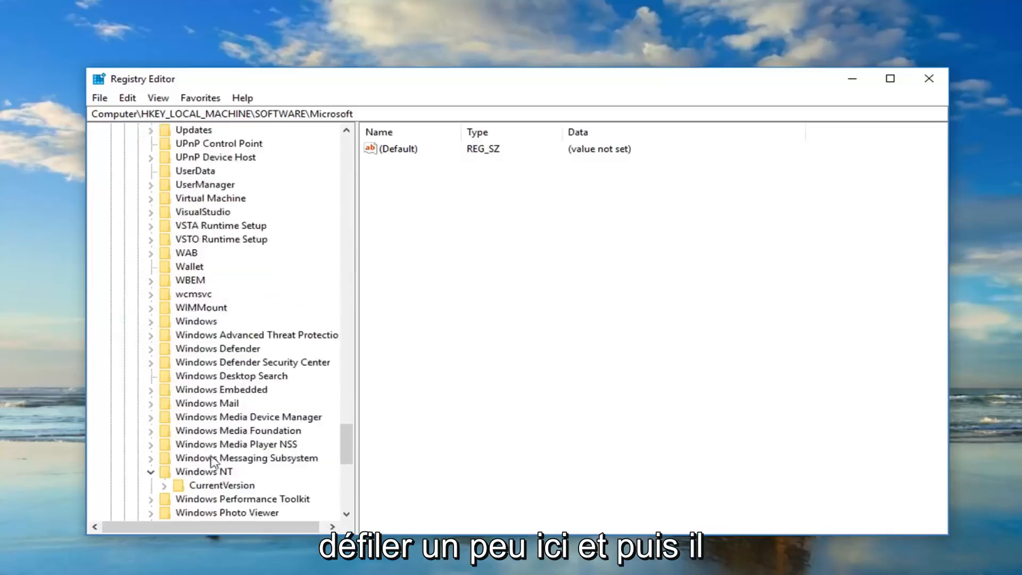
pyautogui.click(221, 485)
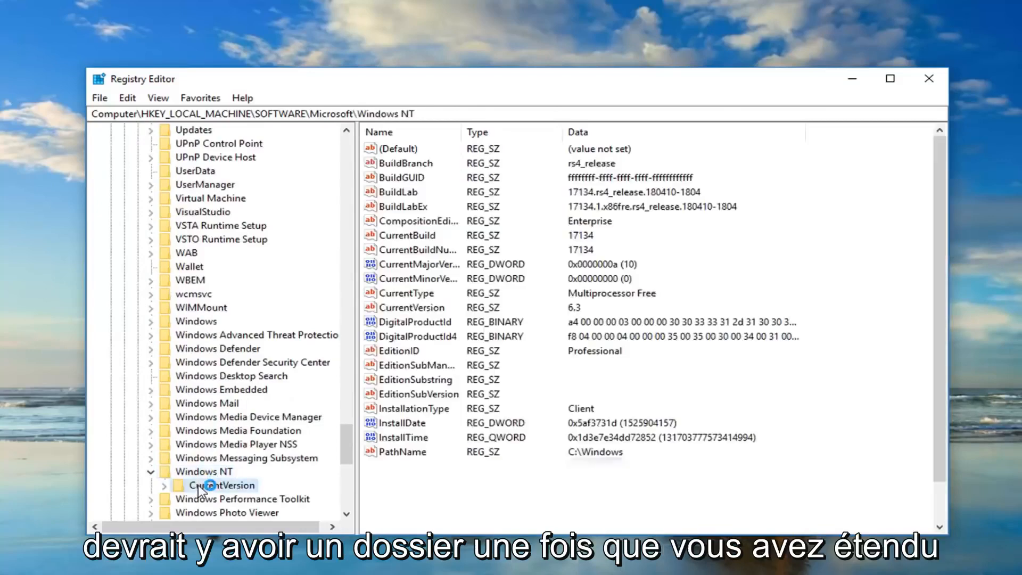
pyautogui.click(223, 485)
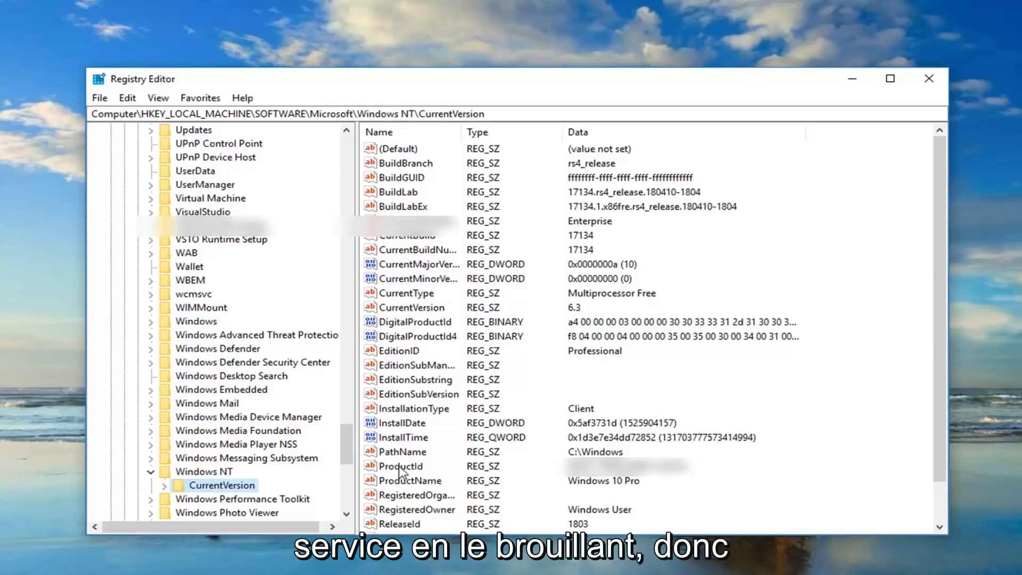
pyautogui.click(400, 467)
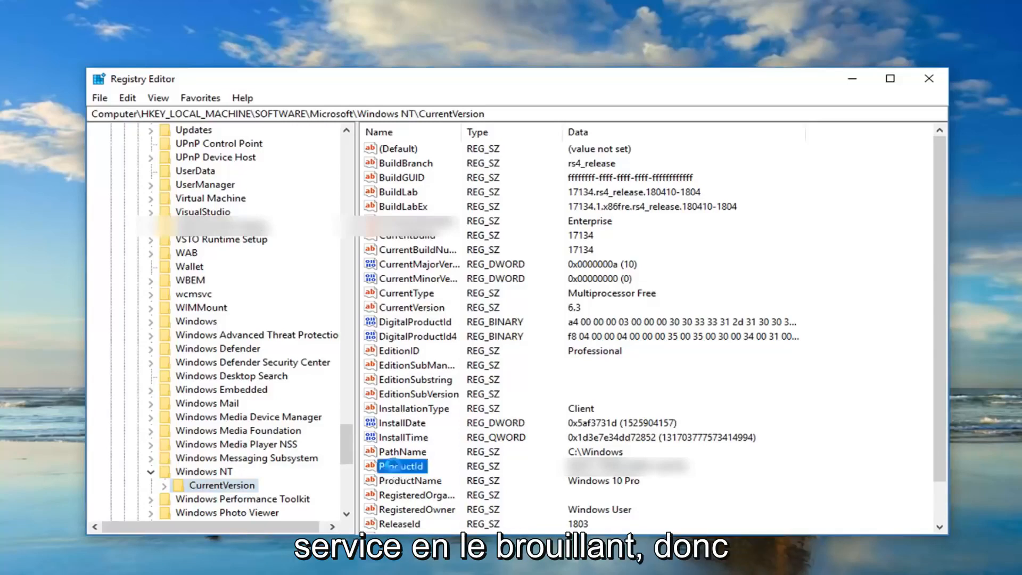
pyautogui.doubleClick(399, 465)
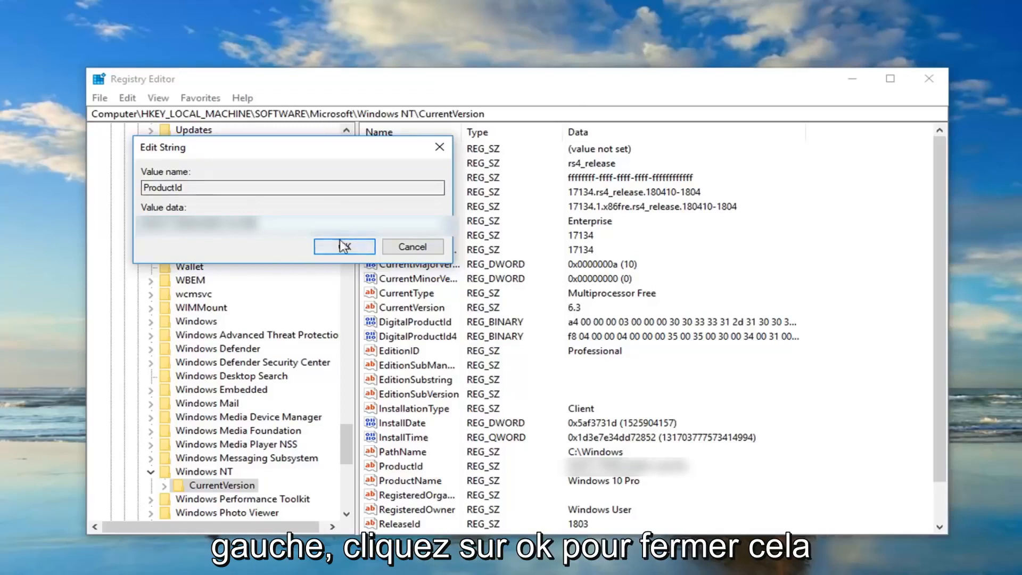
pyautogui.click(344, 246)
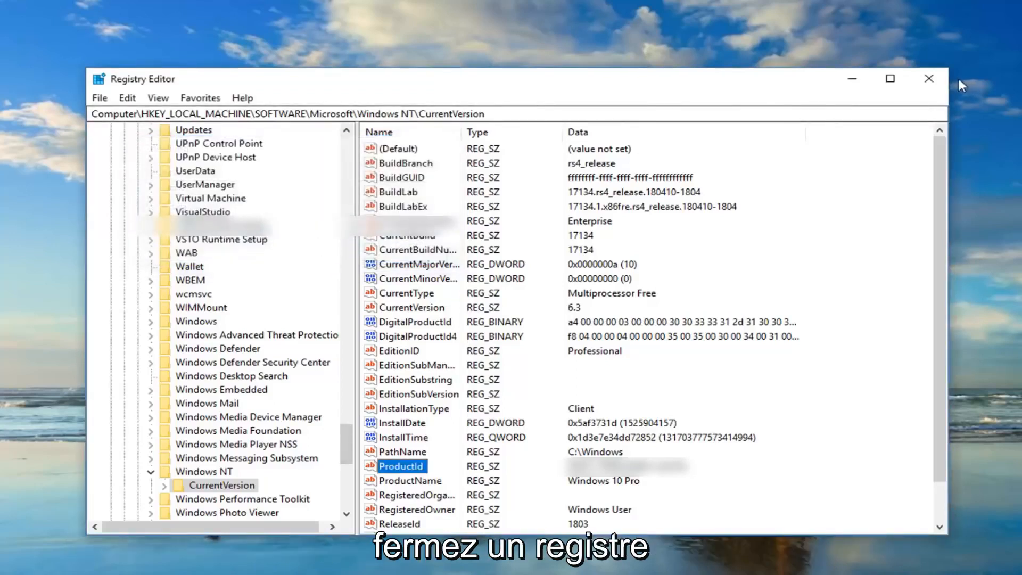